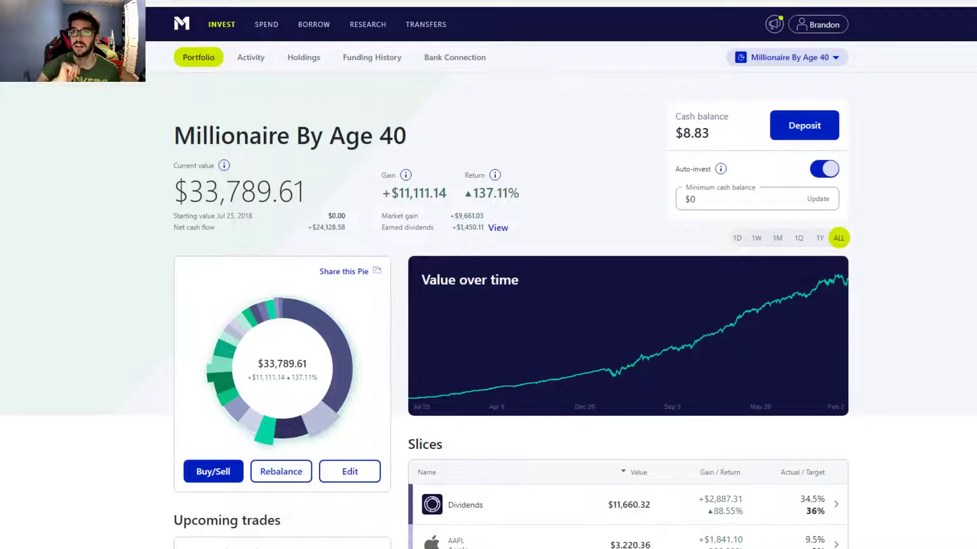
pyautogui.moveTo(429, 296)
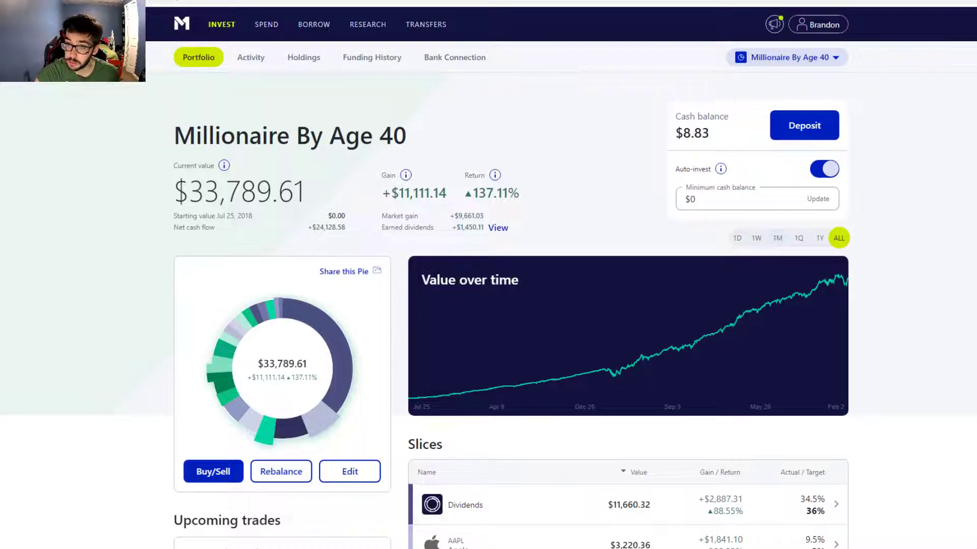
# - Switch the Millionaire By Age 40 chart to 1M, showing a $1,052.26 loss (-3.05%)
pyautogui.click(777, 238)
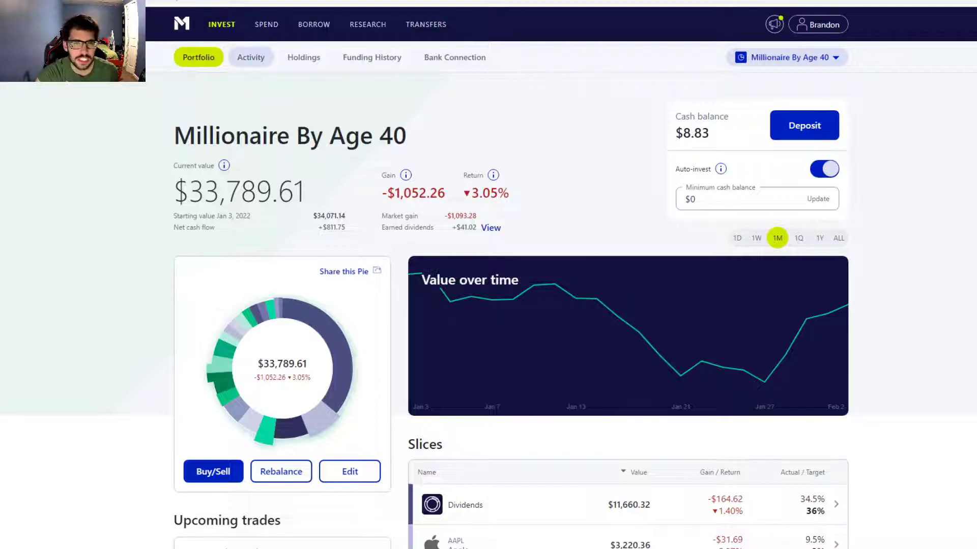
# - Filter the Millionaire By Age 40 activity history to dividend payments only
pyautogui.click(250, 58)
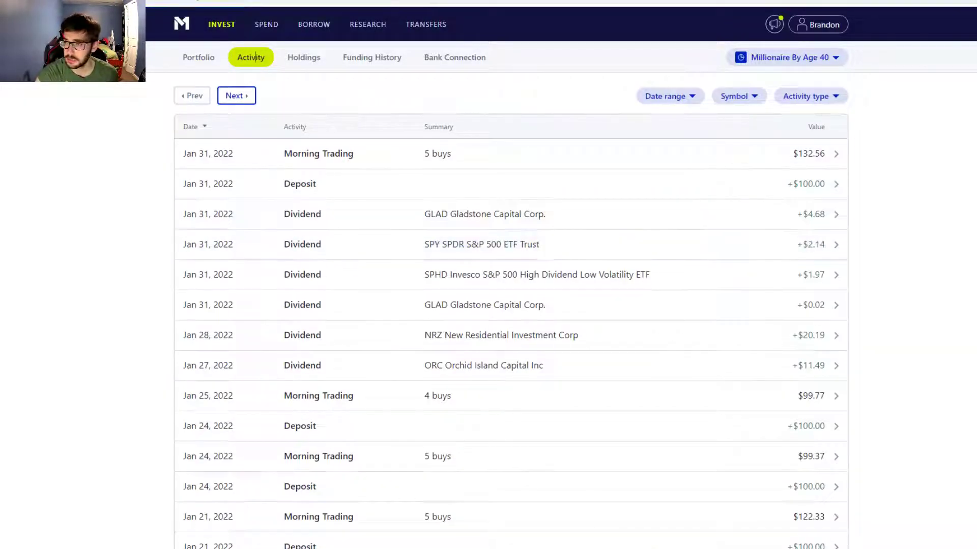
pyautogui.click(807, 96)
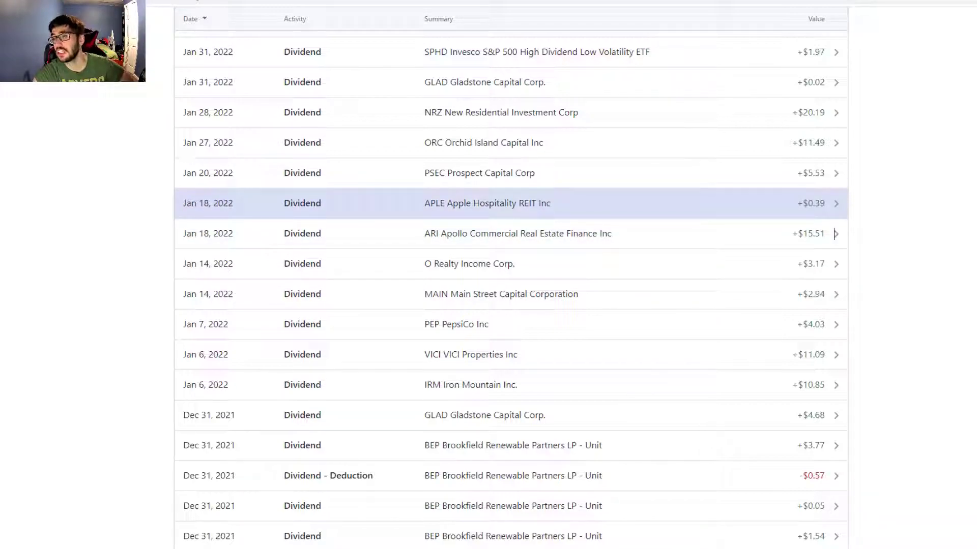
pyautogui.scroll(3)
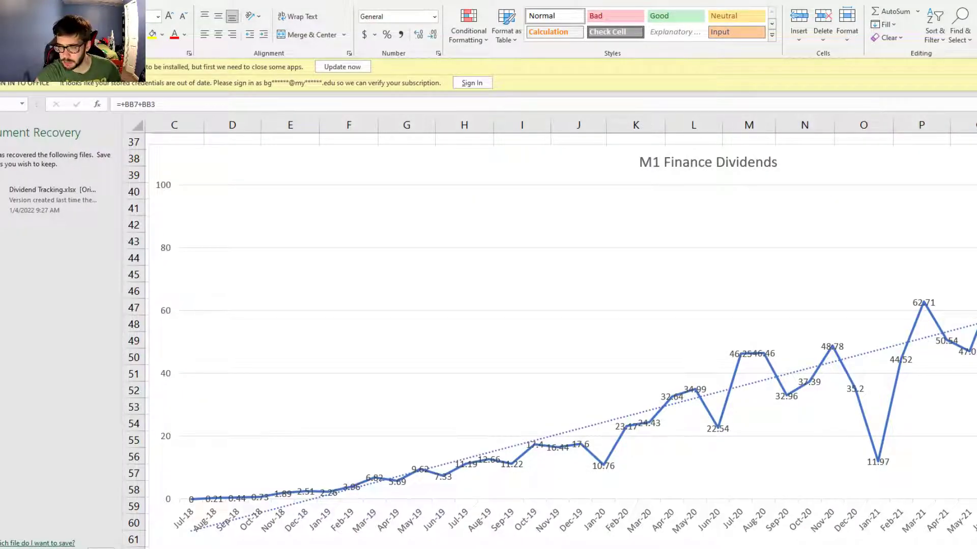
pyautogui.hscroll(3)
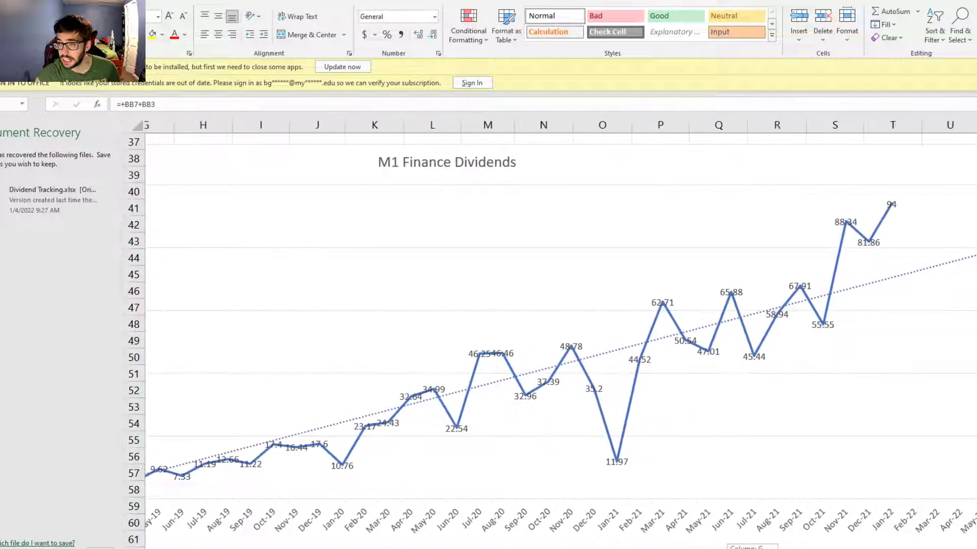
pyautogui.hscroll(-3)
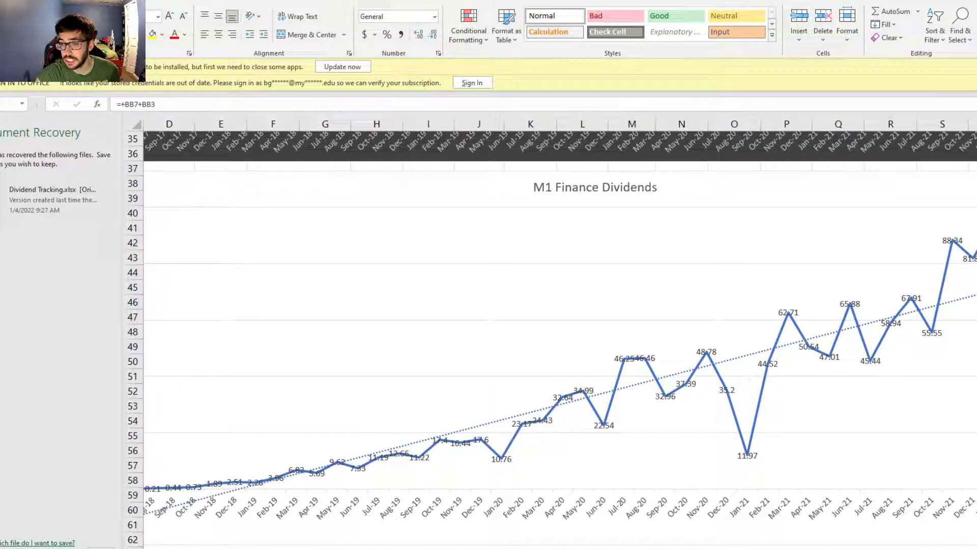
pyautogui.hscroll(3)
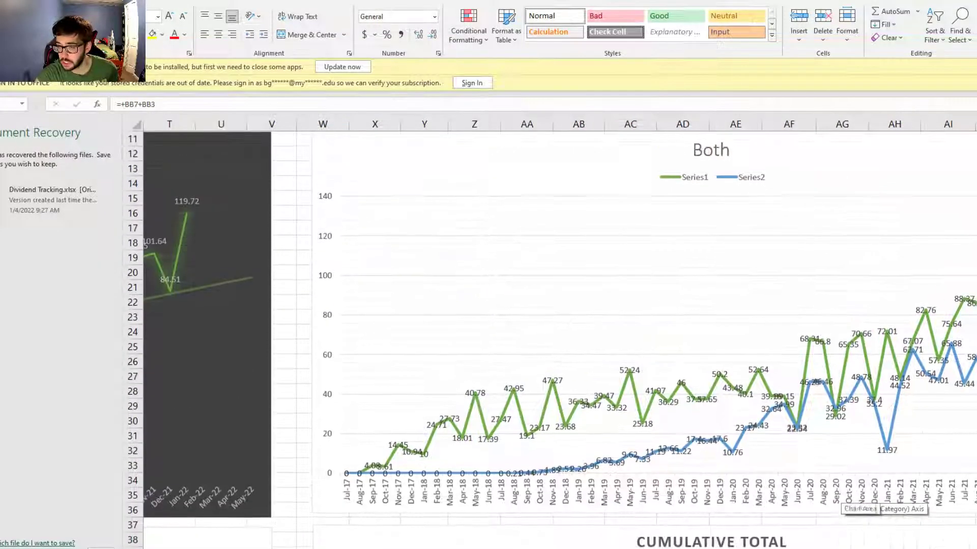
pyautogui.hscroll(3)
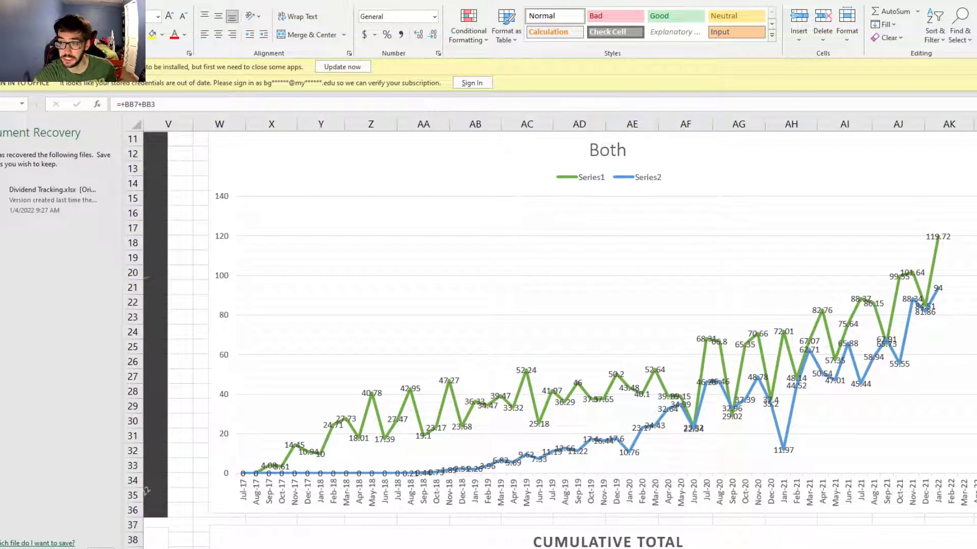
pyautogui.moveTo(928, 293)
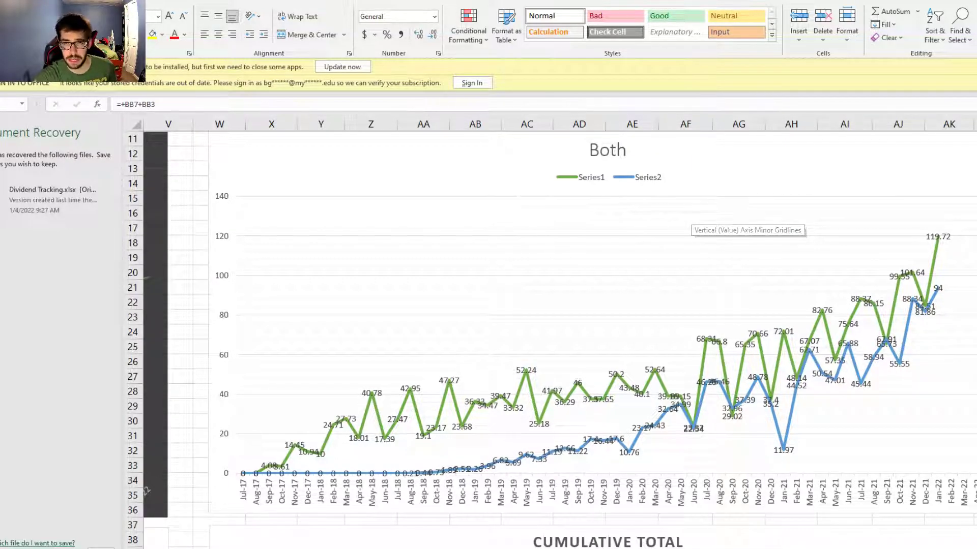
pyautogui.moveTo(687, 317)
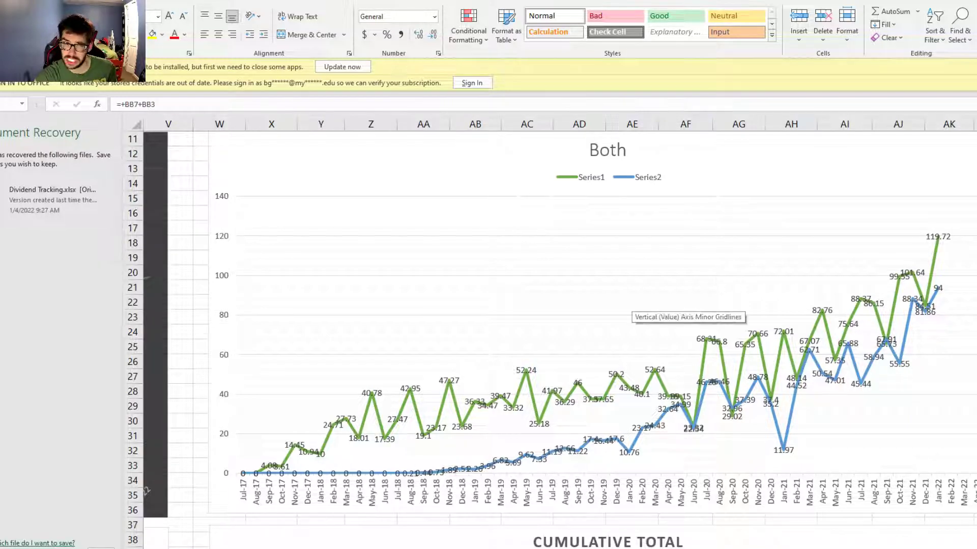
pyautogui.scroll(-3)
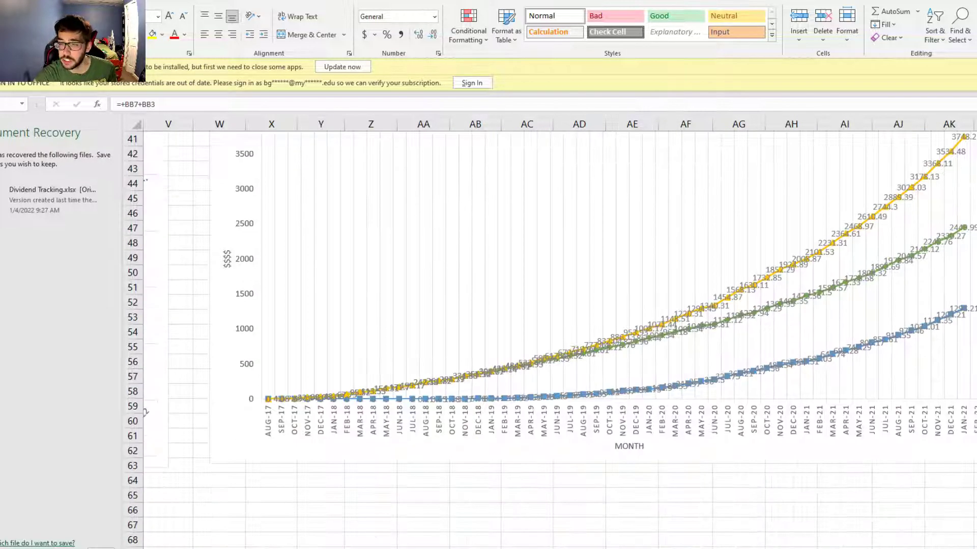
pyautogui.scroll(3)
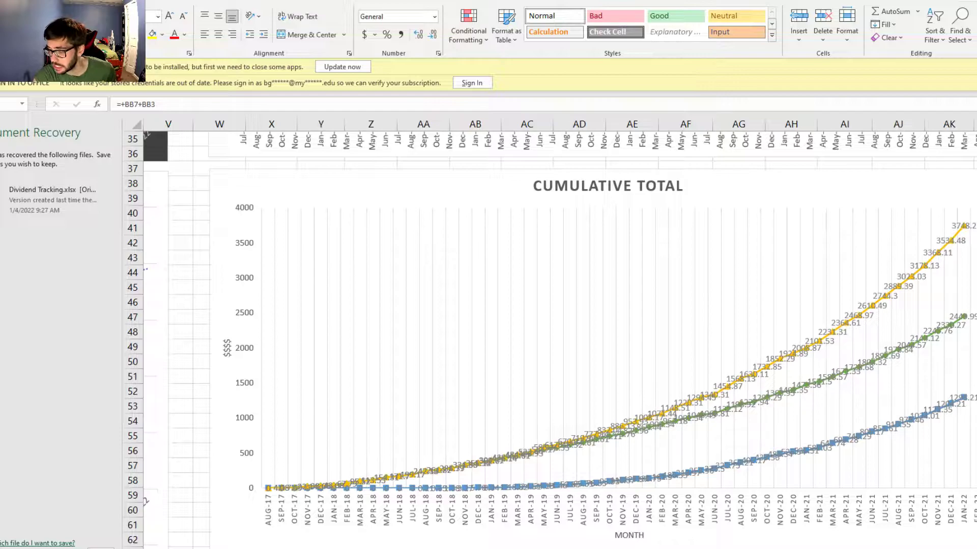
pyautogui.hscroll(3)
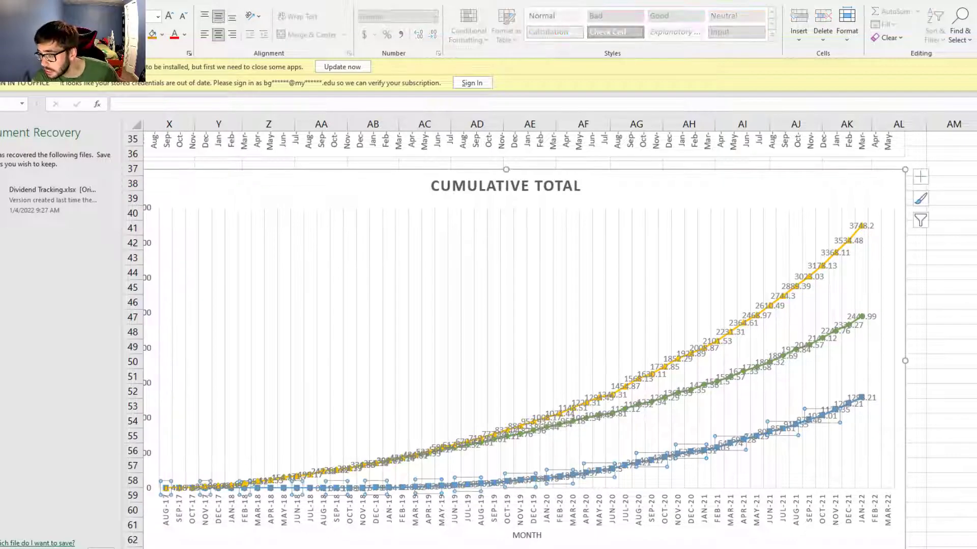
pyautogui.scroll(3)
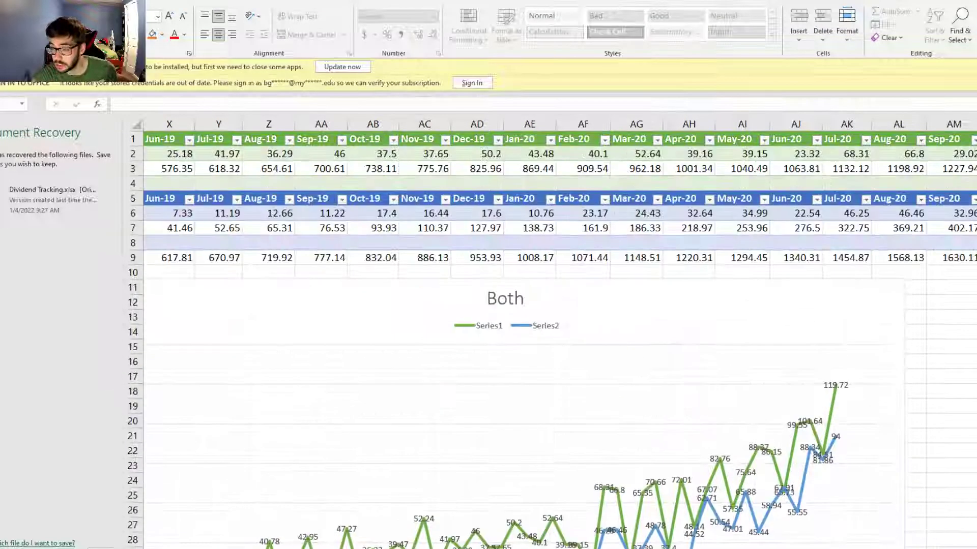
pyautogui.hscroll(3)
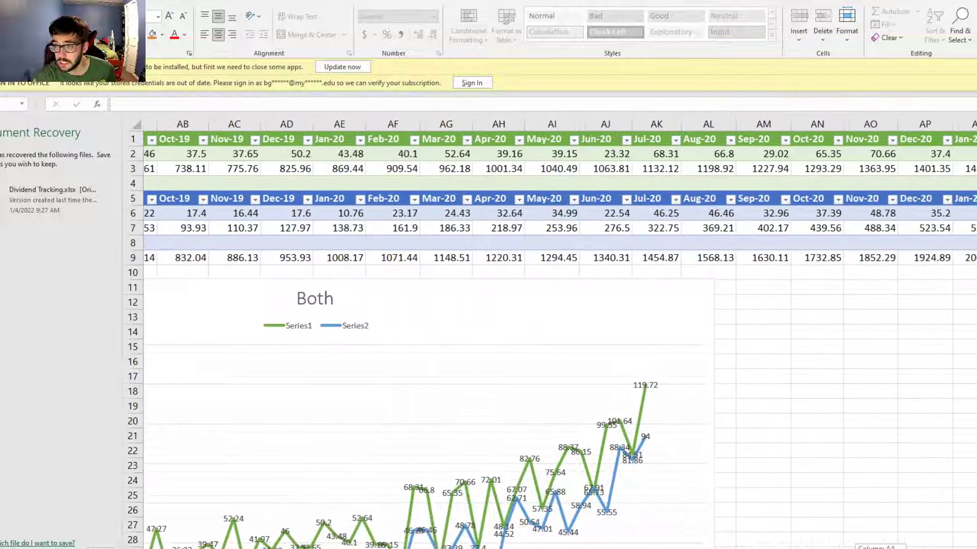
pyautogui.hscroll(3)
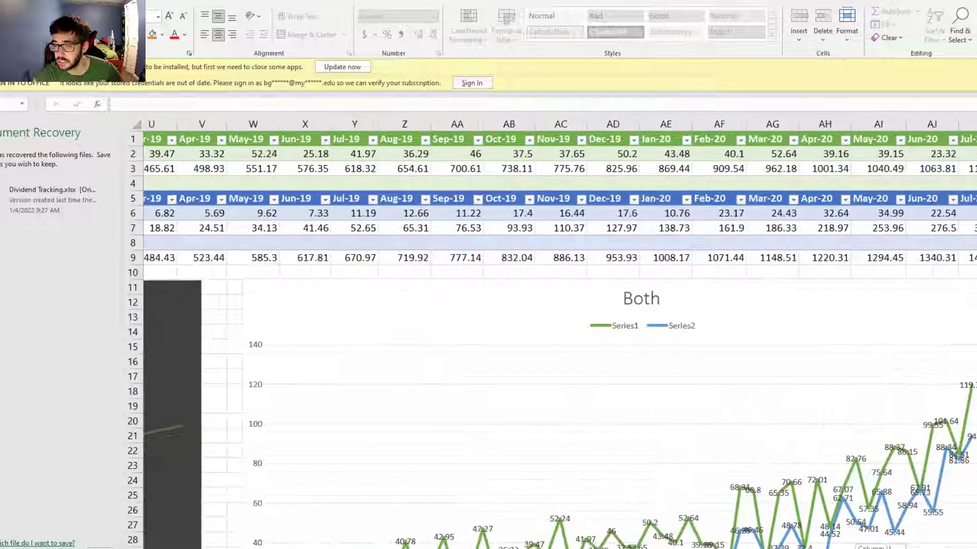
pyautogui.scroll(-3)
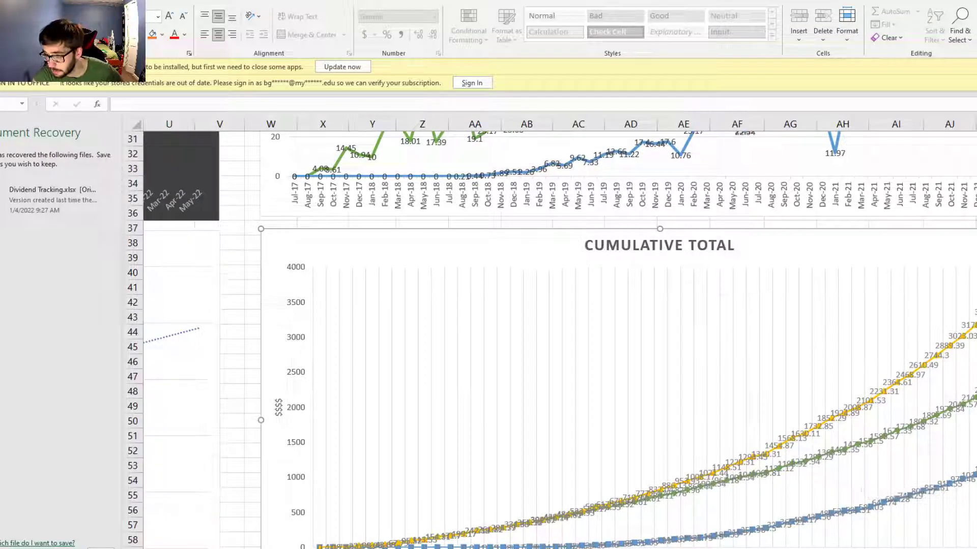
pyautogui.hscroll(3)
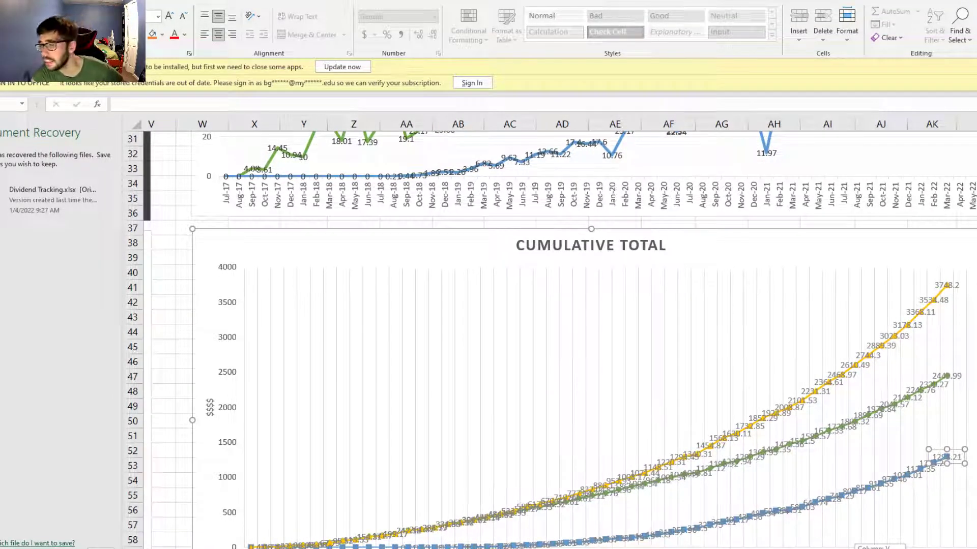